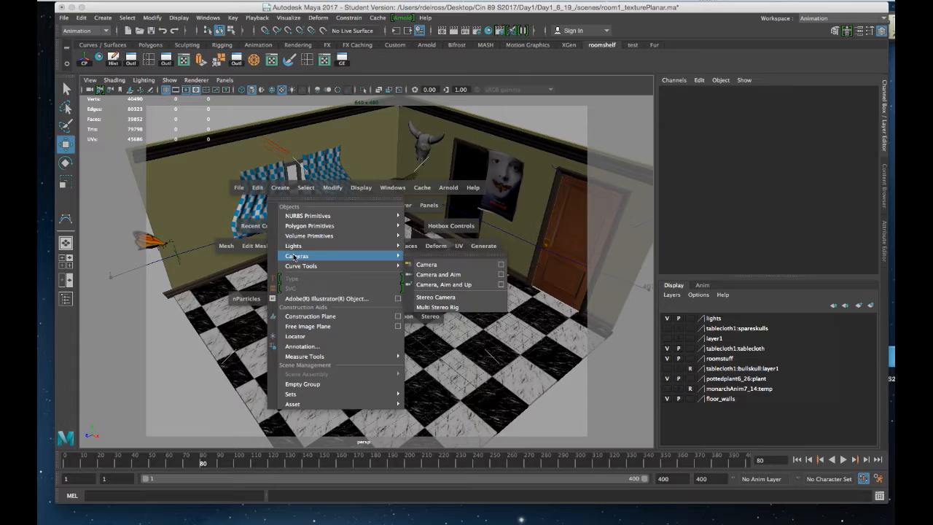
# - Create a new camera, camera2, via Create > Cameras > Camera in the room scene
pyautogui.click(426, 264)
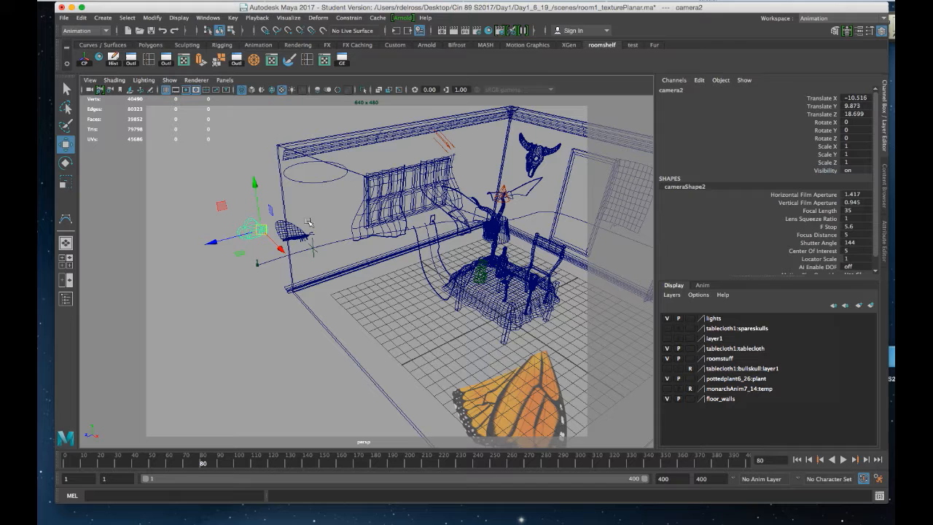
# - Look through camera2 and tumble/dolly the view to sit low behind the monarch butterfly
pyautogui.click(225, 80)
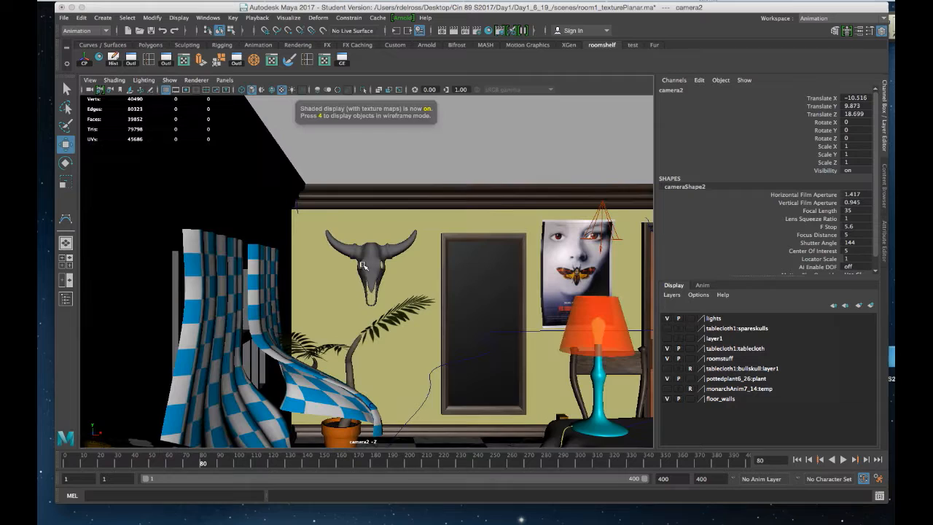
pyautogui.moveTo(364, 266); pyautogui.dragTo(414, 299)
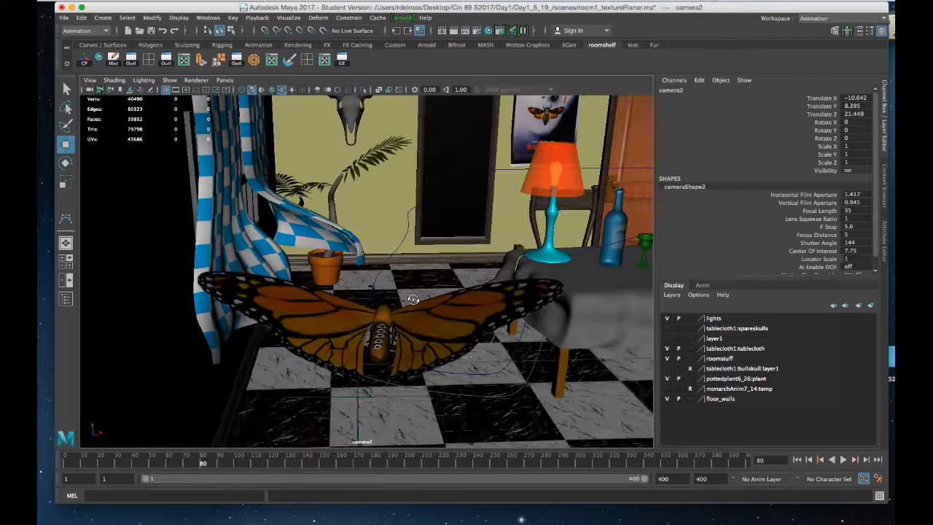
pyautogui.moveTo(413, 299); pyautogui.dragTo(404, 272)
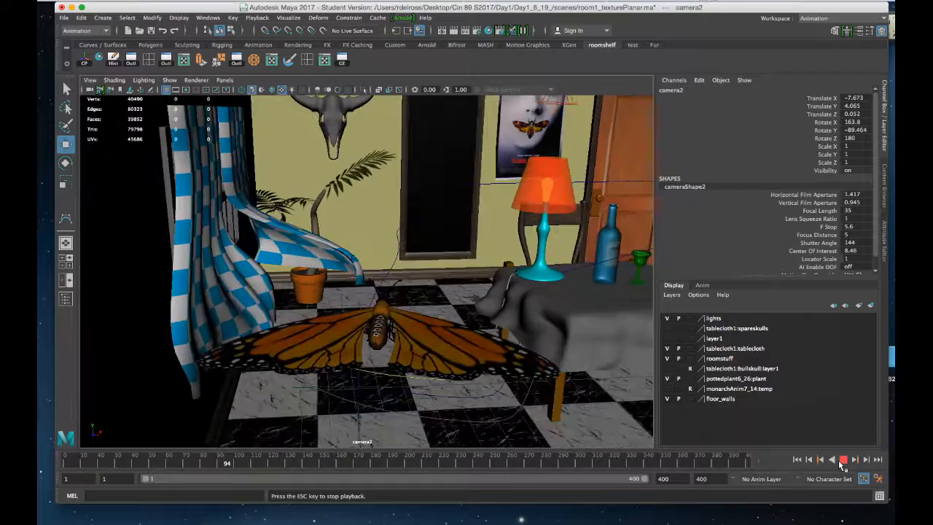
# - Play the time slider to preview camera2 flying behind the butterfly along its path
pyautogui.click(843, 459)
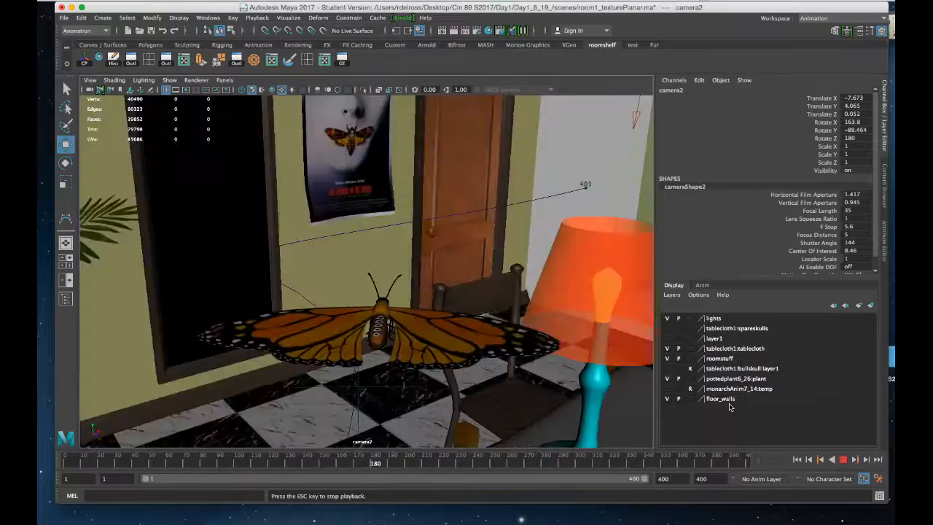